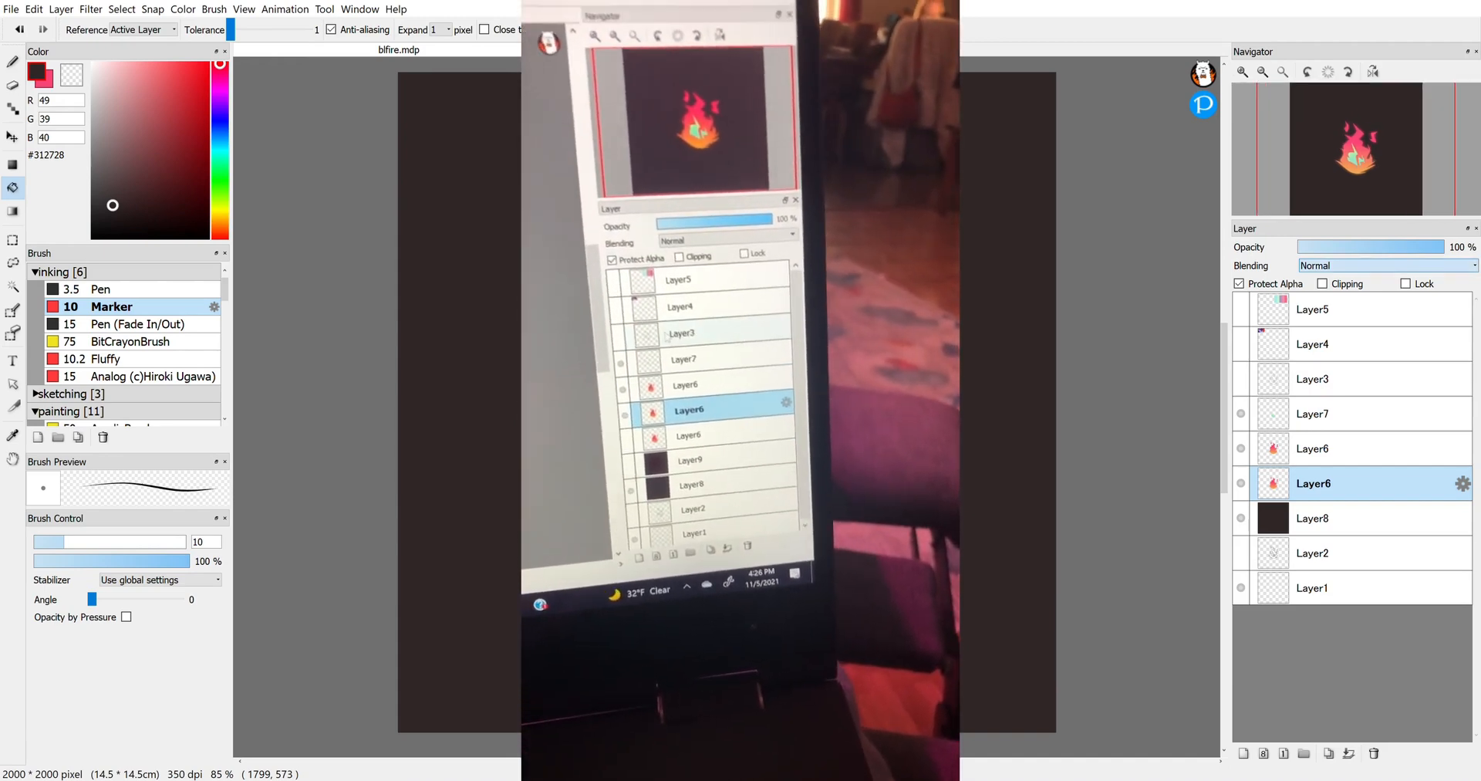
- Set the duplicated Layer6 flame copy to Lighten blending after trying Dodge
{"action": "left_click", "coordinate": [728, 258]}
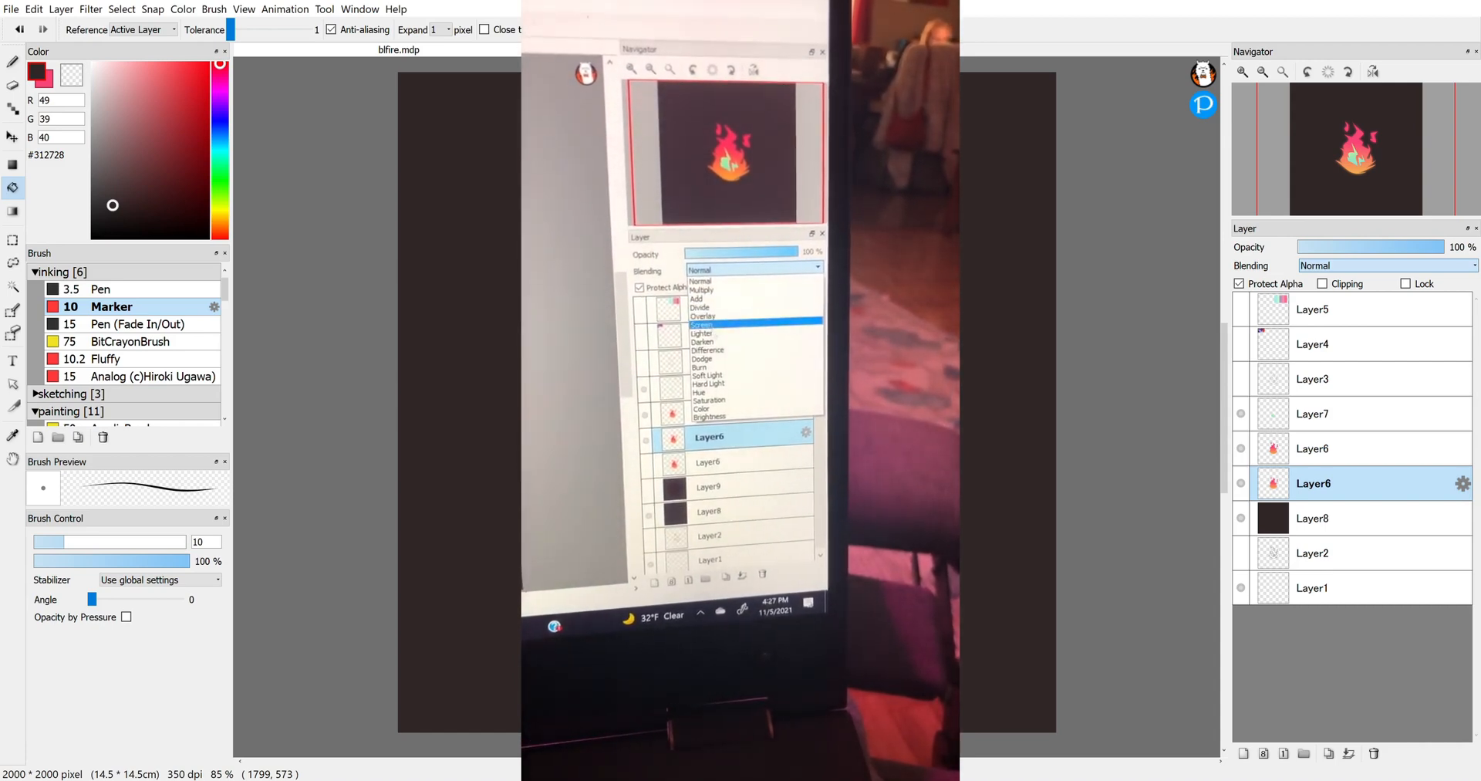
{"action": "left_click", "coordinate": [702, 357]}
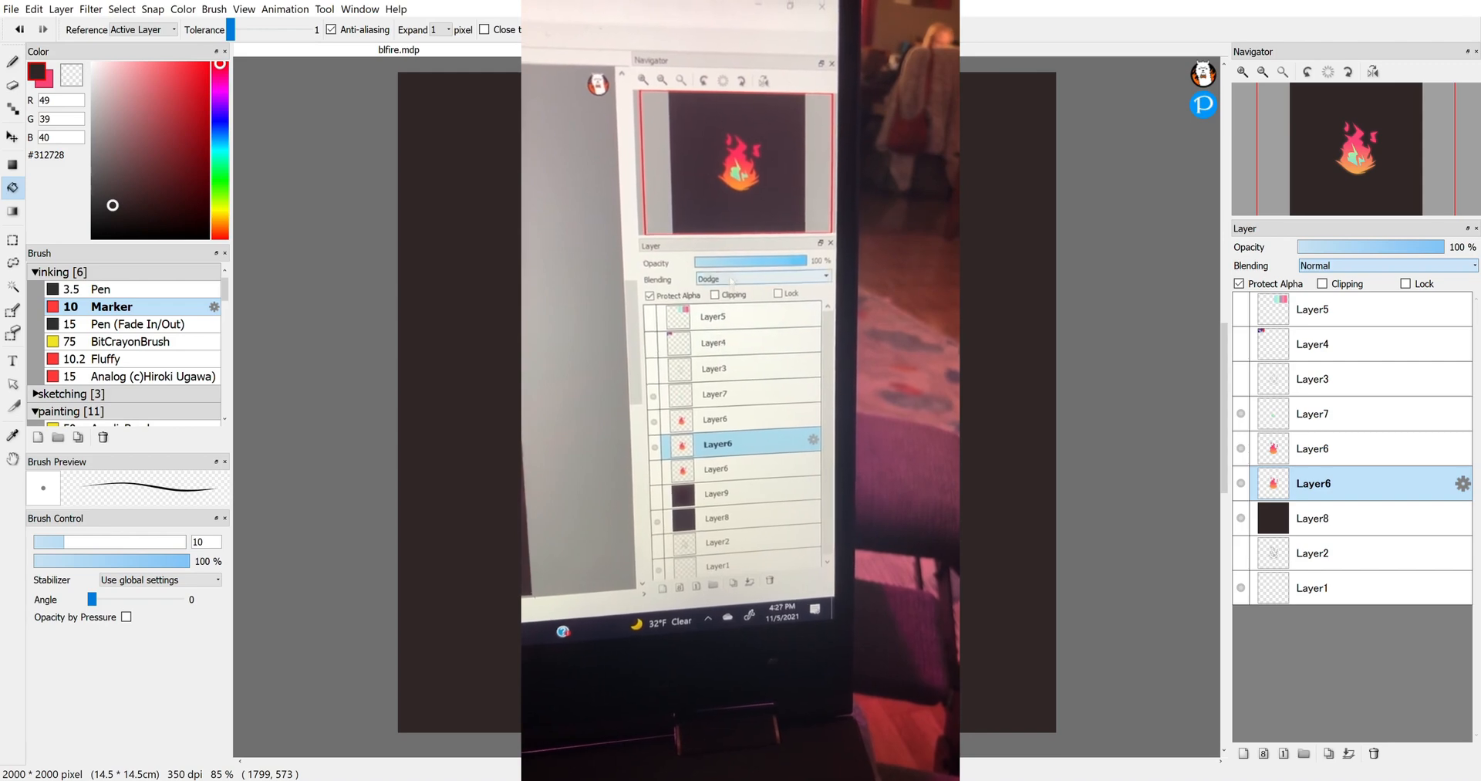
{"action": "left_click", "coordinate": [780, 282]}
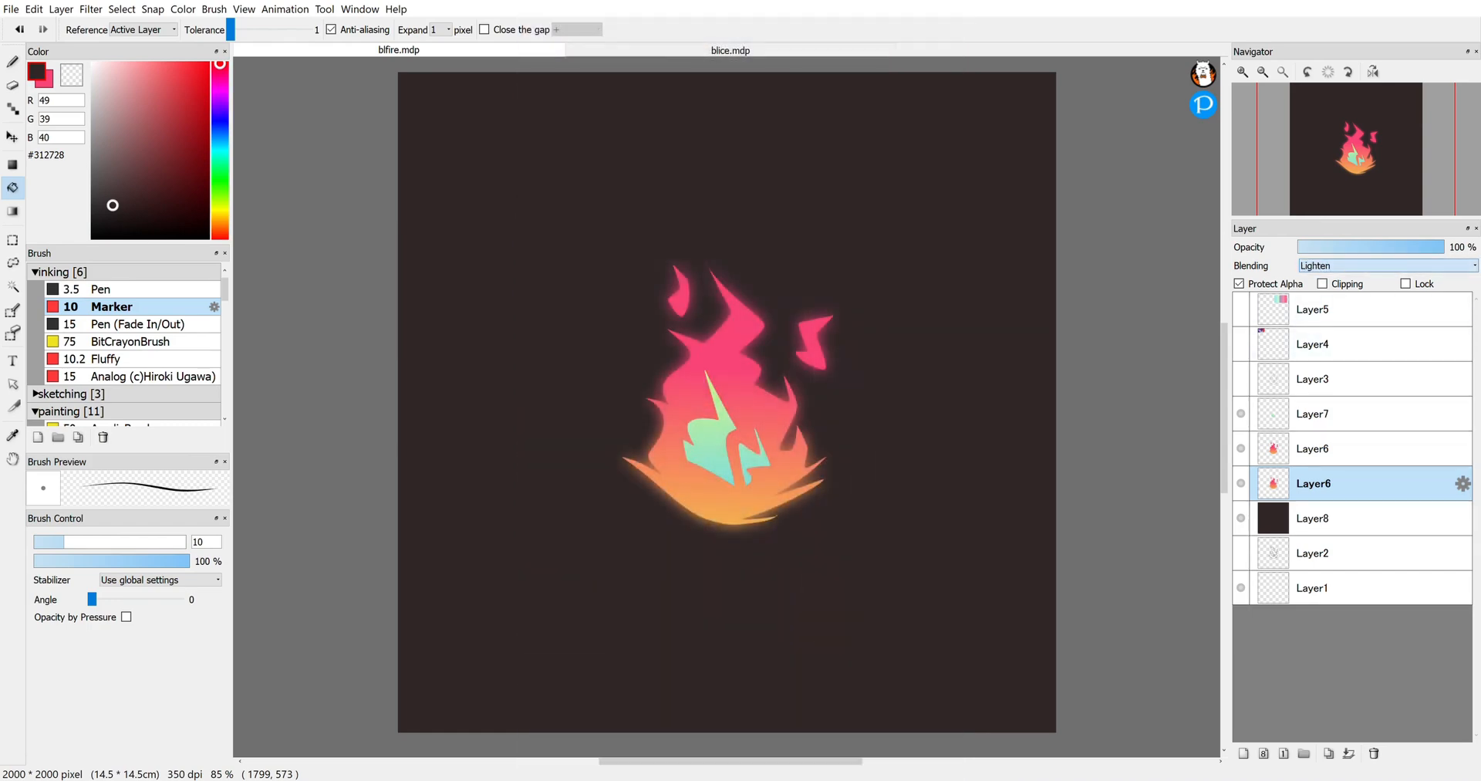
- Change the flame copy to Hard Light blending, then select the other Layer6
{"action": "left_click", "coordinate": [1384, 265]}
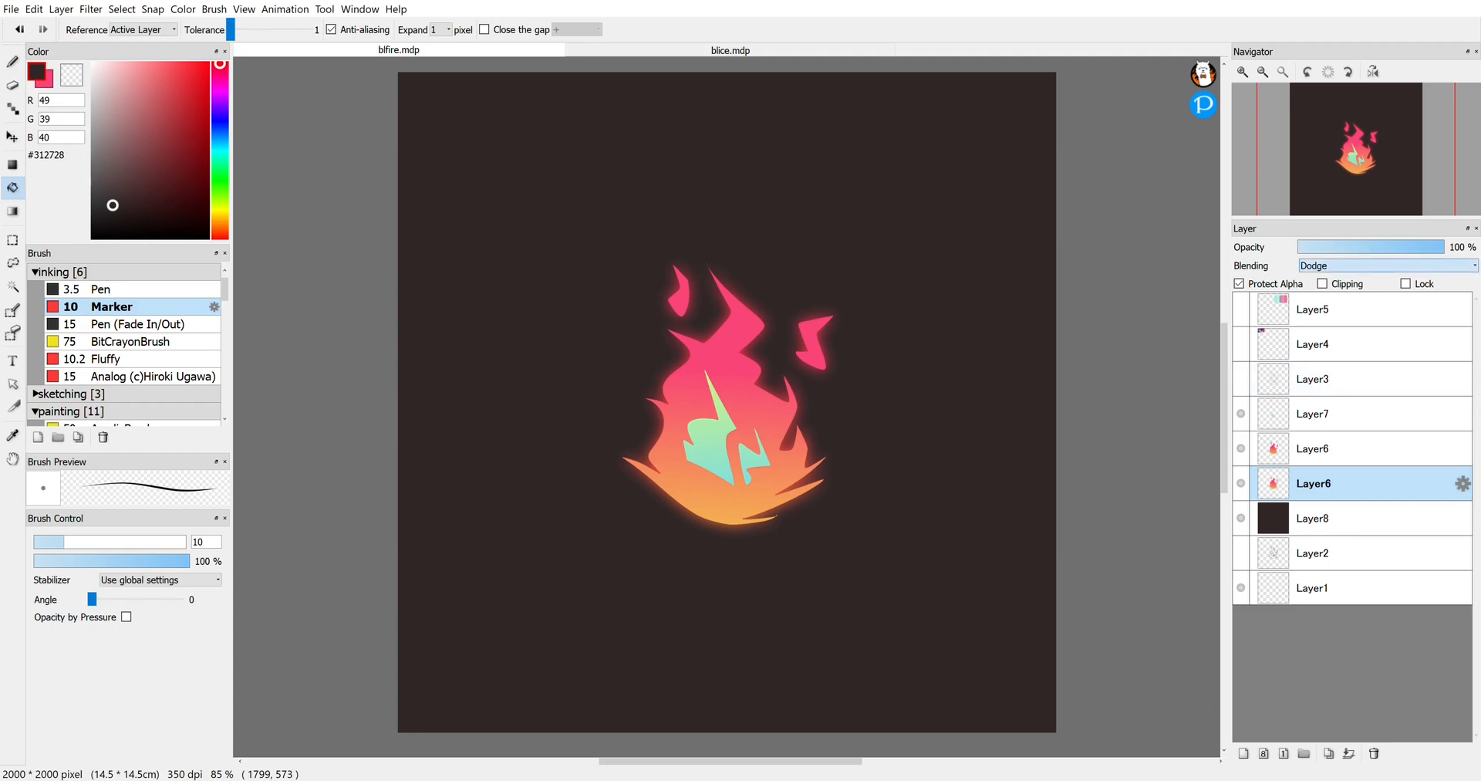
{"action": "left_click", "coordinate": [1384, 264]}
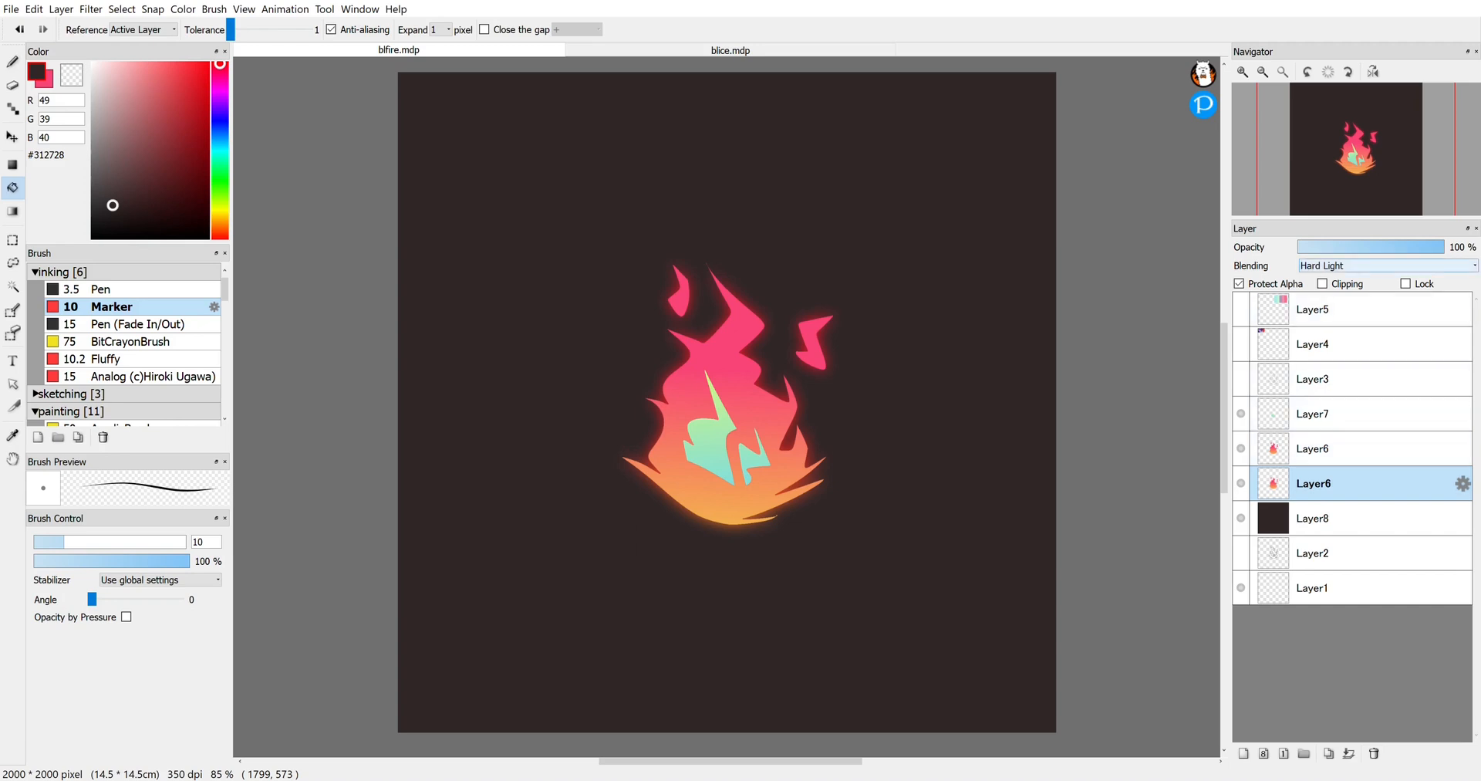
{"action": "left_click", "coordinate": [1313, 449]}
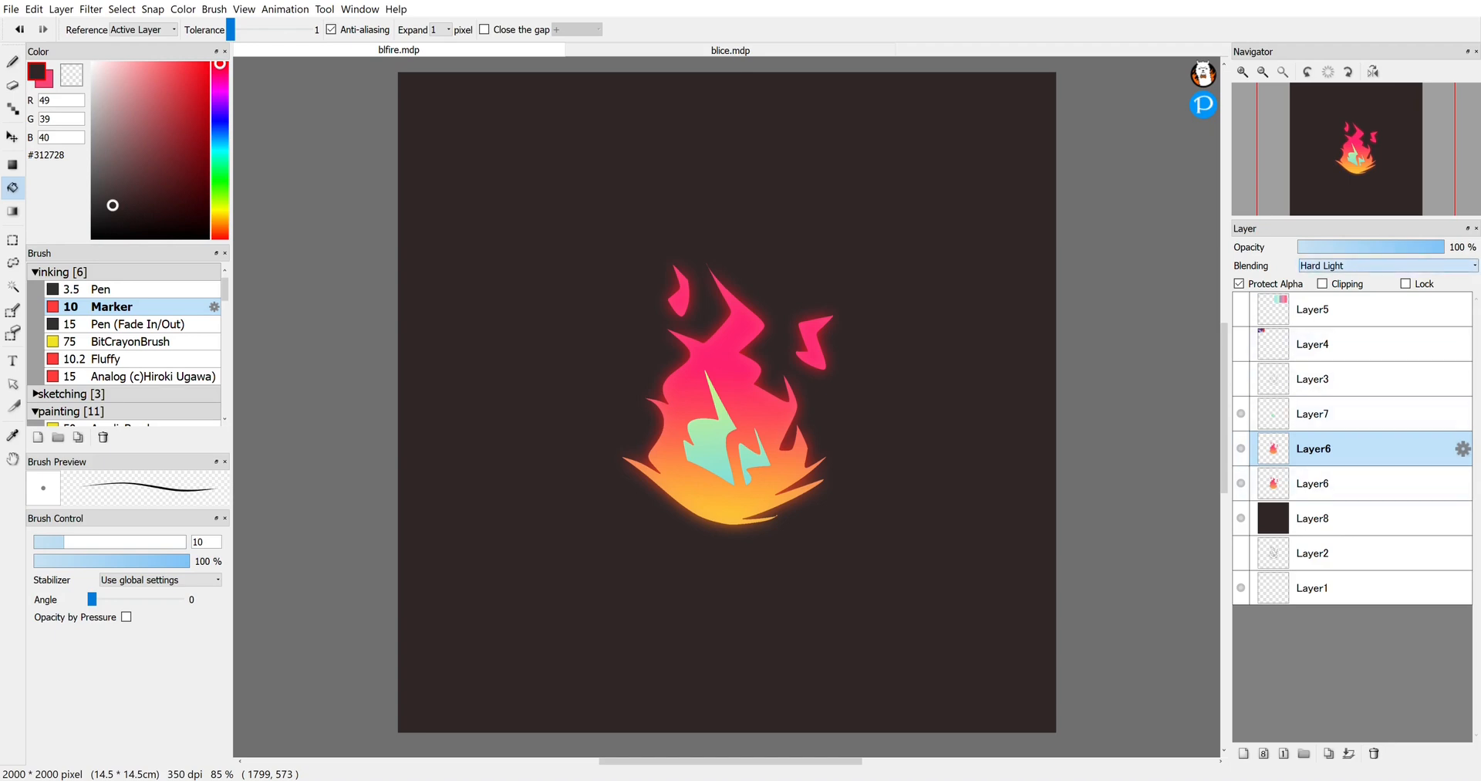
{"action": "left_click", "coordinate": [1385, 264]}
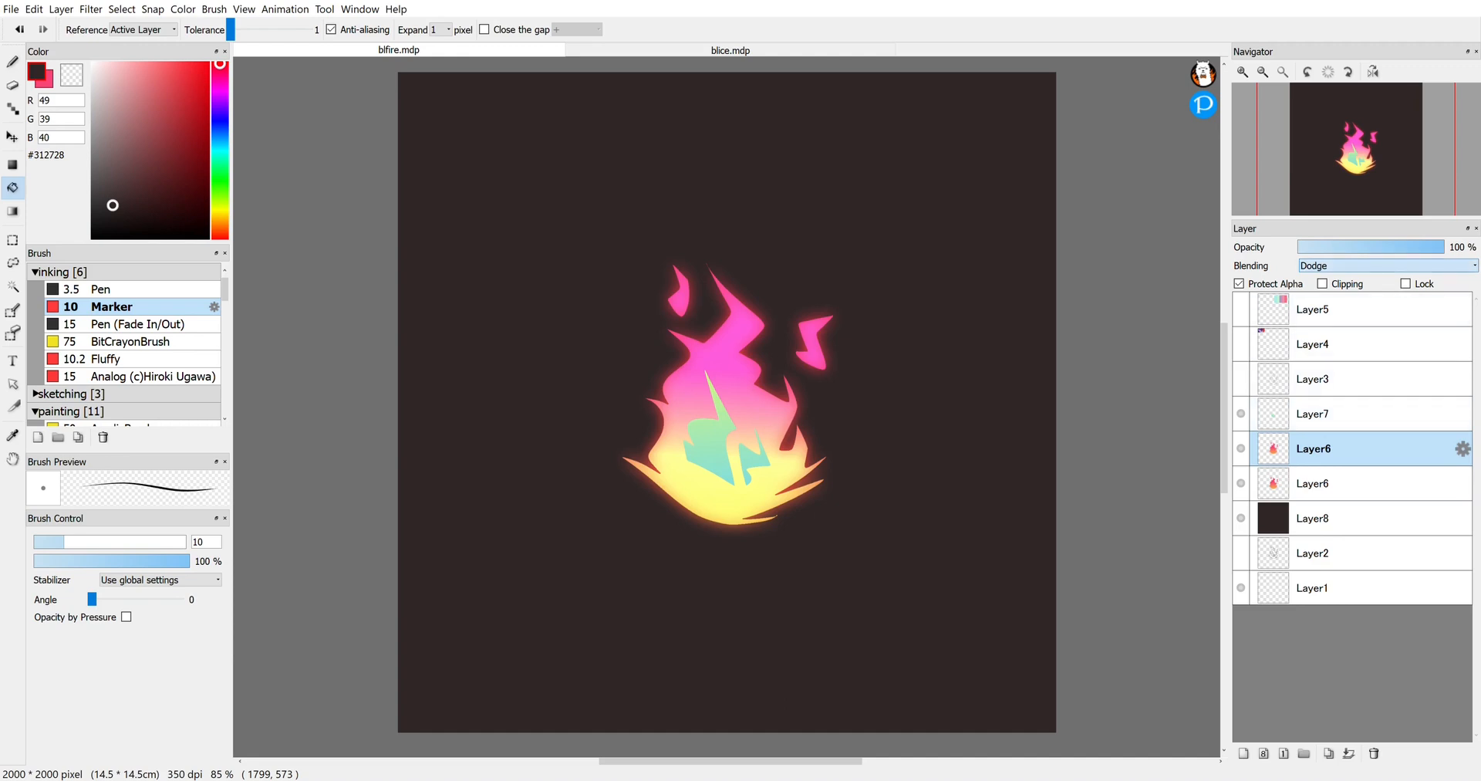
{"action": "left_click", "coordinate": [1384, 266]}
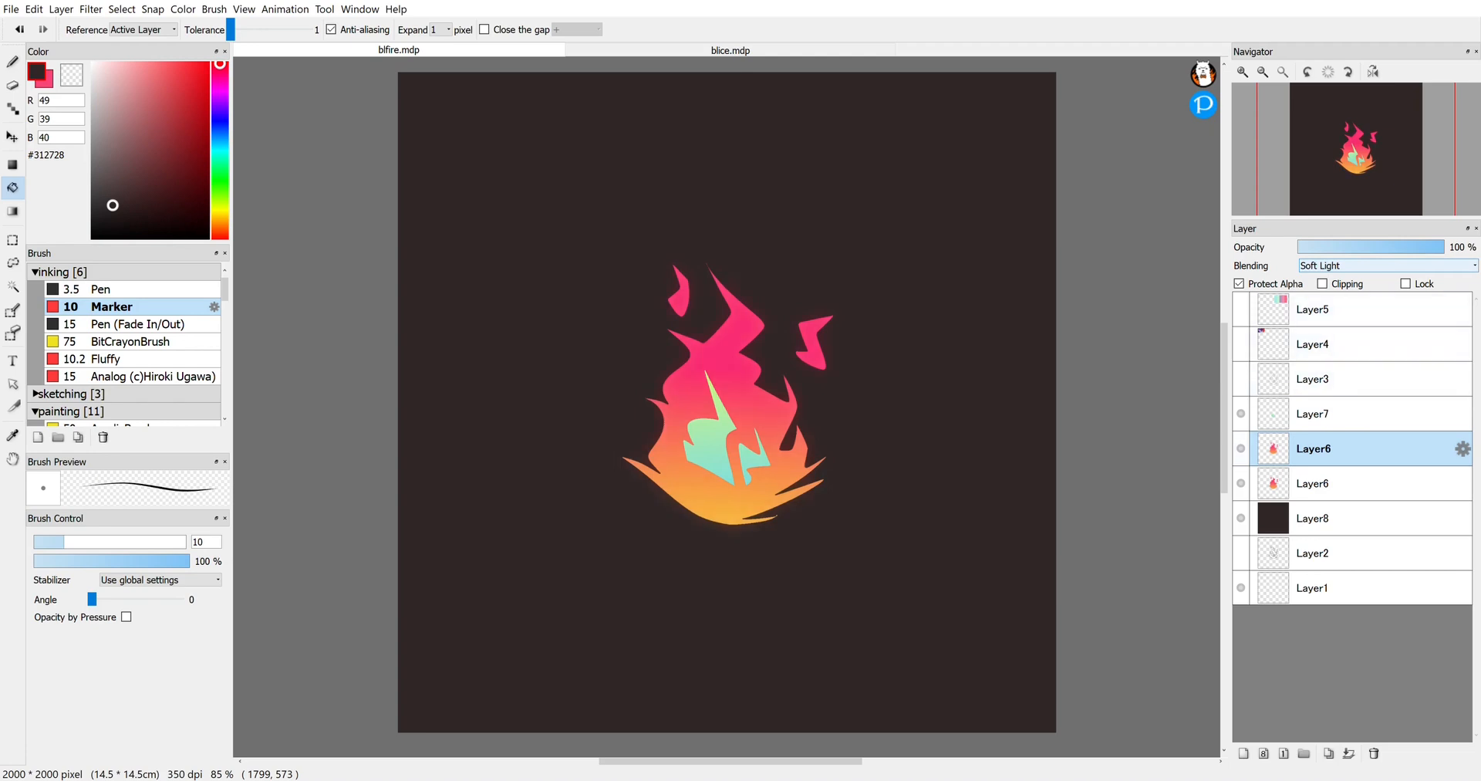
{"action": "left_click", "coordinate": [1384, 265]}
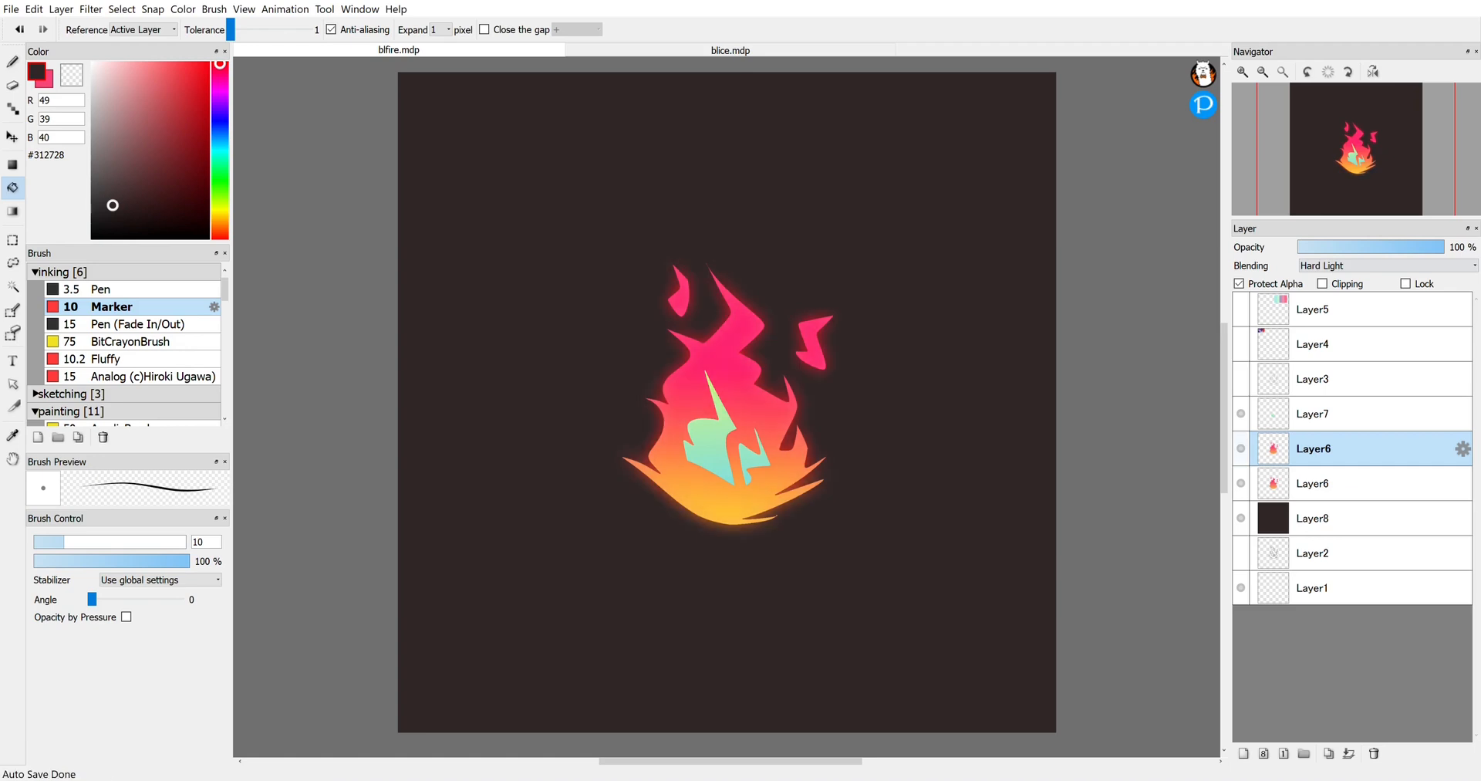
{"action": "left_click", "coordinate": [1312, 483]}
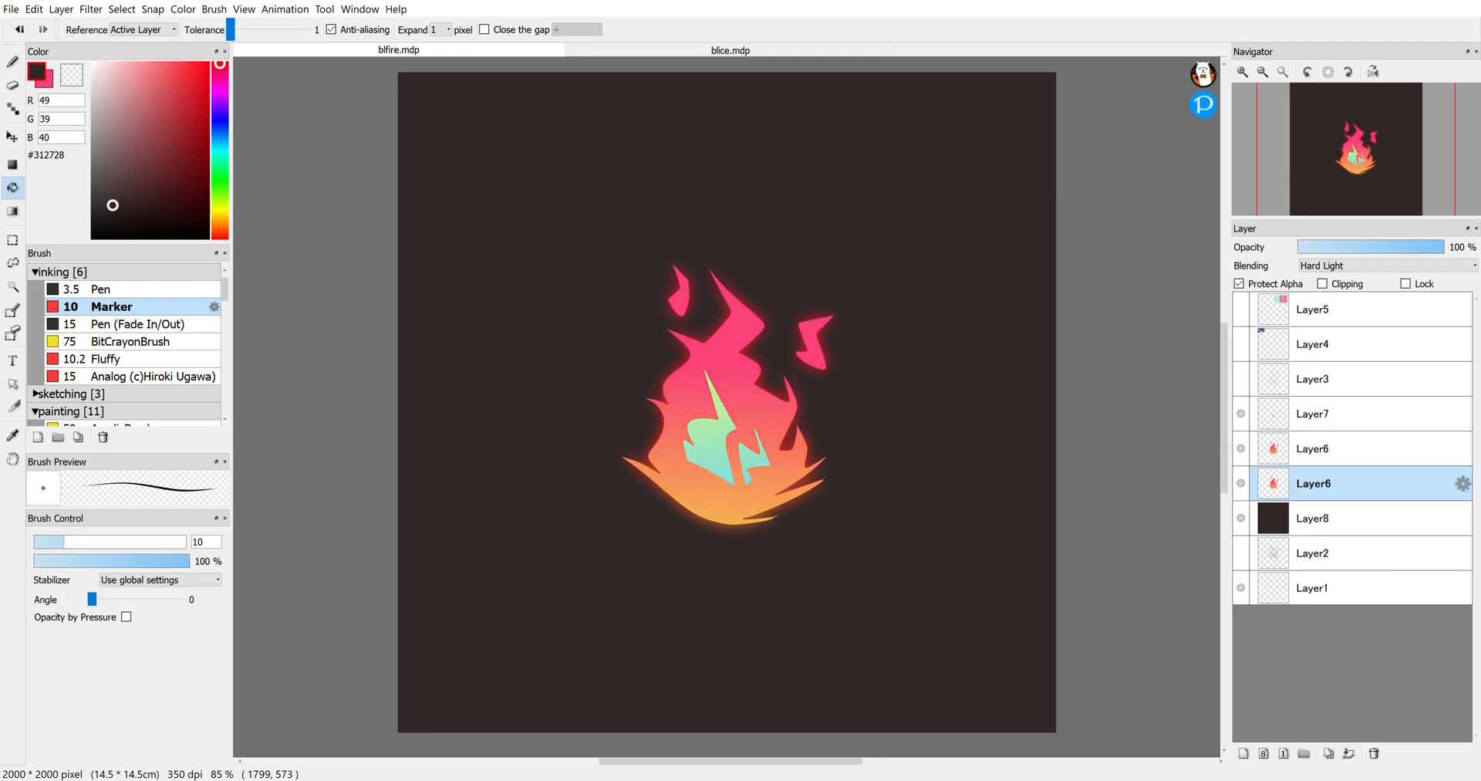